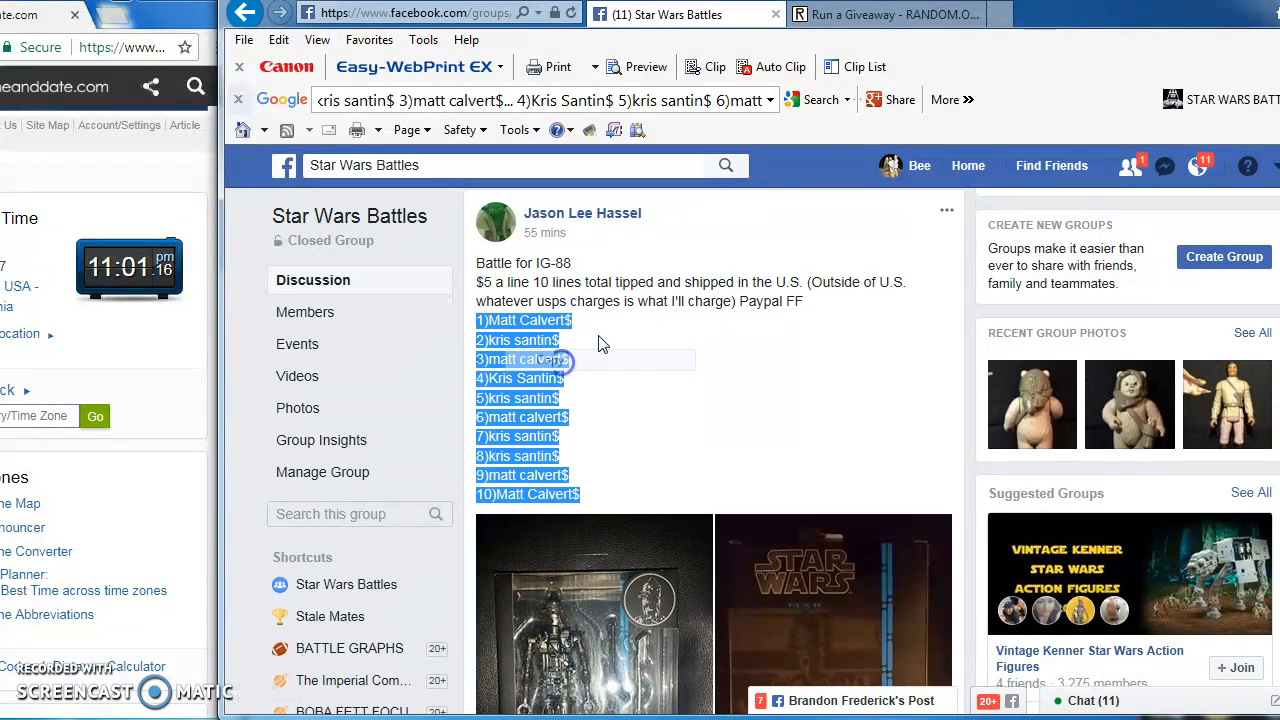
Bring the ten copied IG-88 battle lines into the RANDOM.ORG giveaway tab
left_click(884, 14)
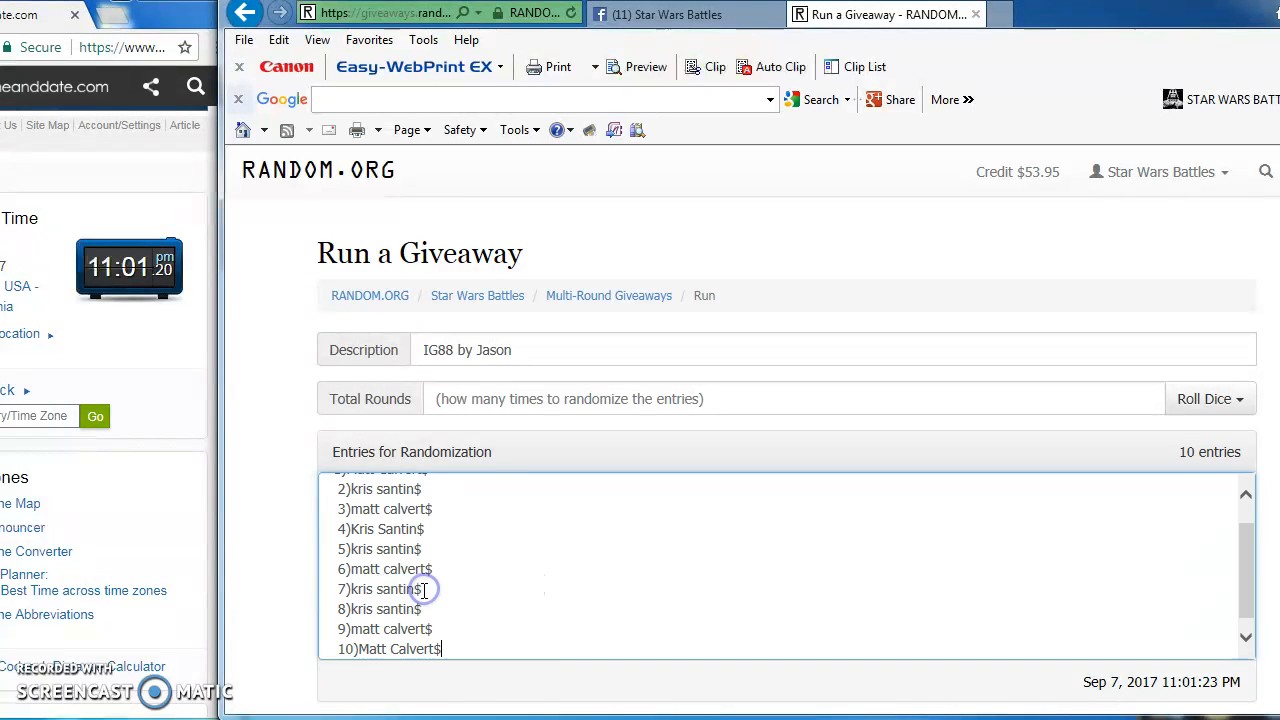
Roll 2d6 to set the giveaway to 9 rounds and request to begin
scroll("down", 3)
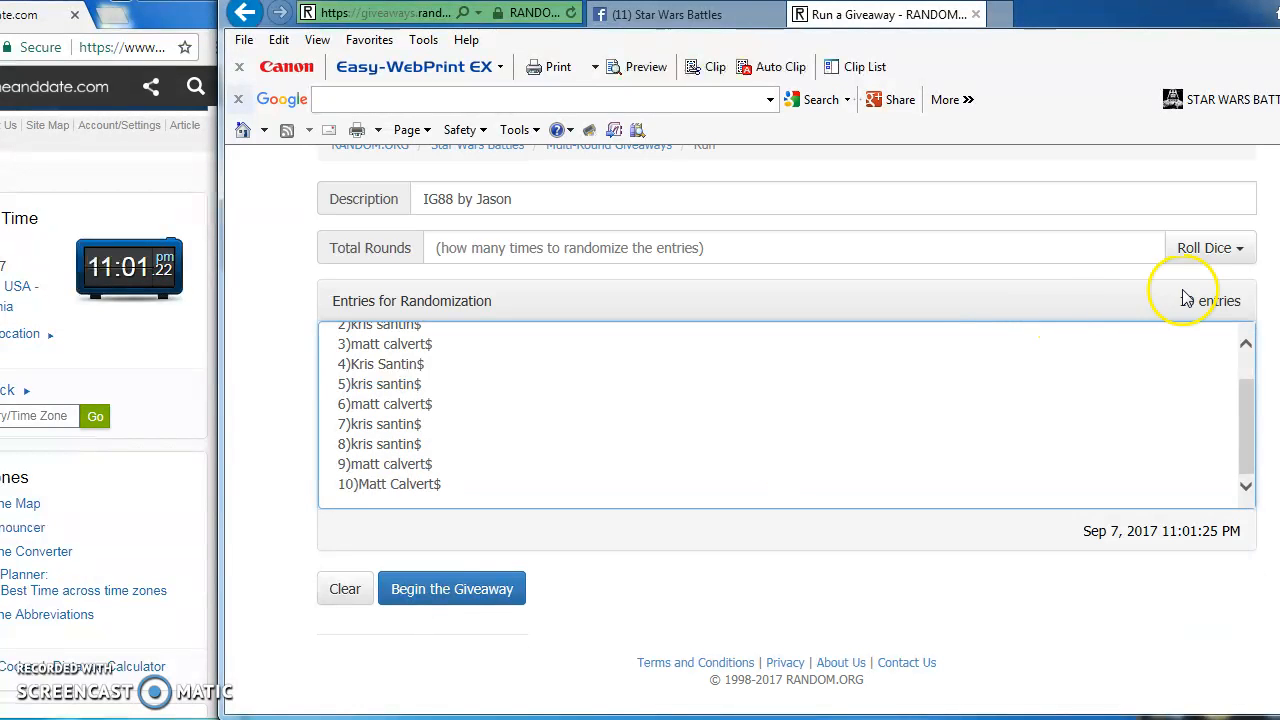
left_click(1210, 248)
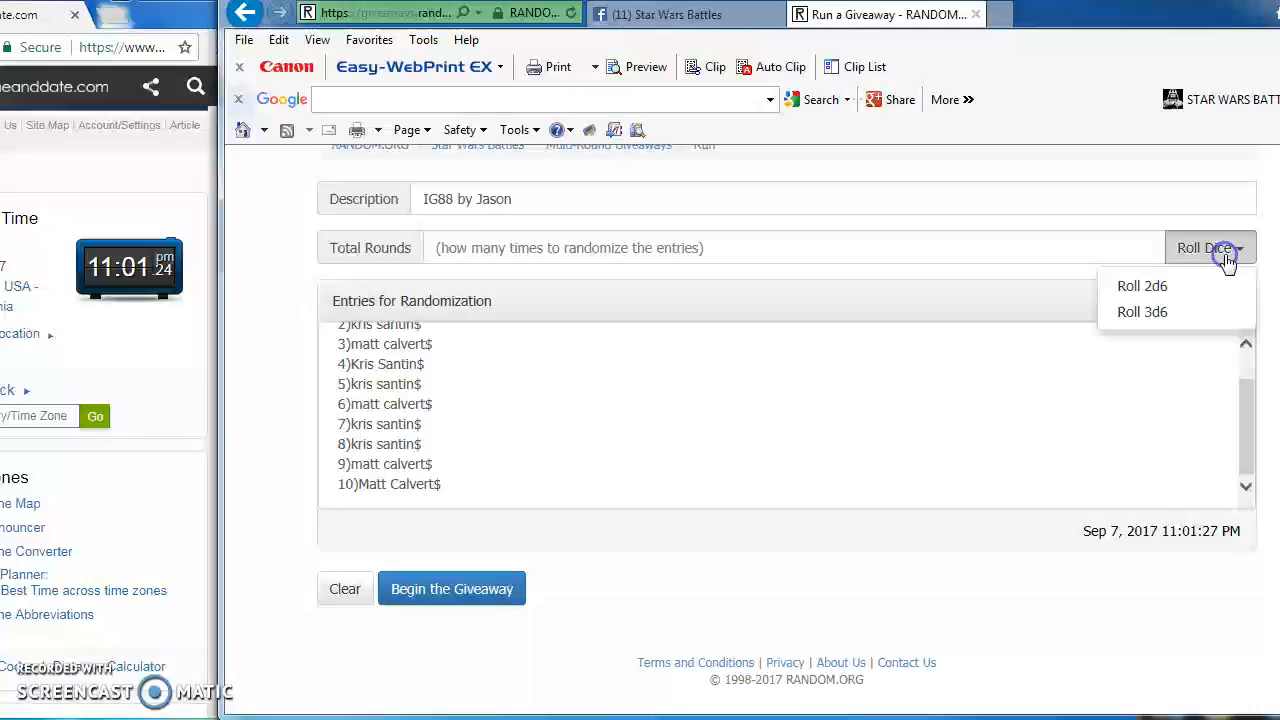
left_click(1141, 286)
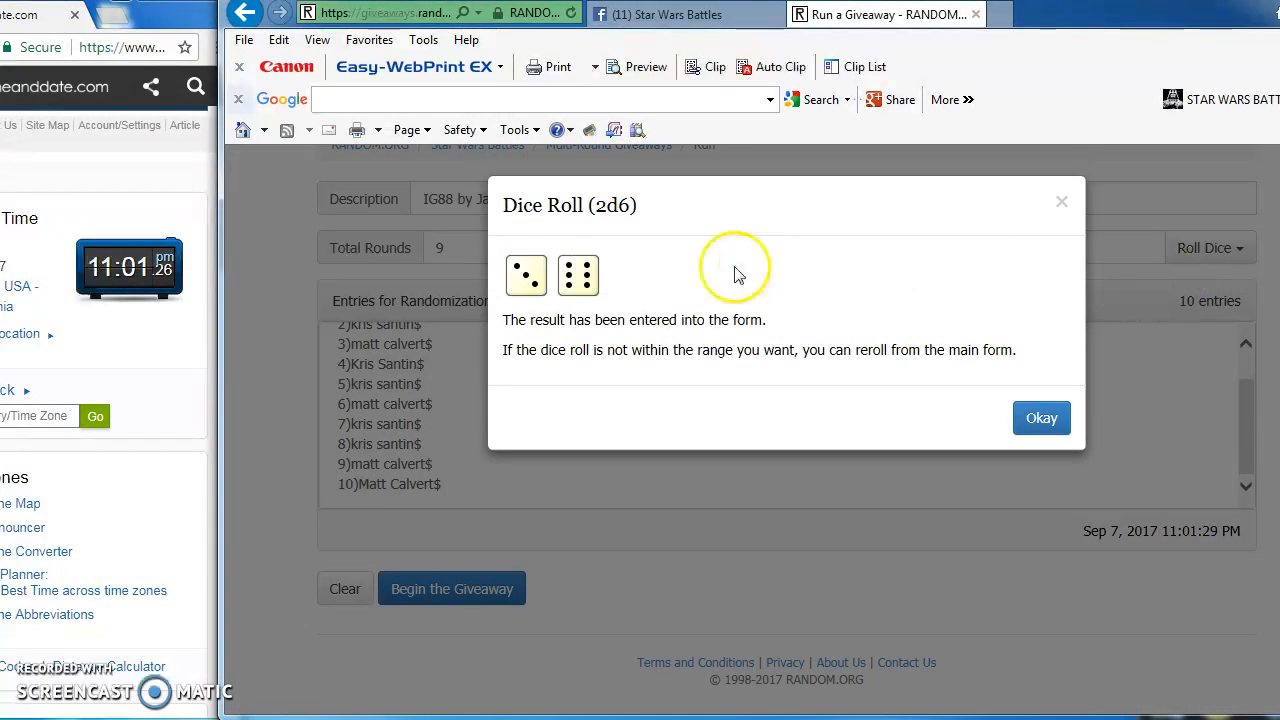
left_click(1040, 417)
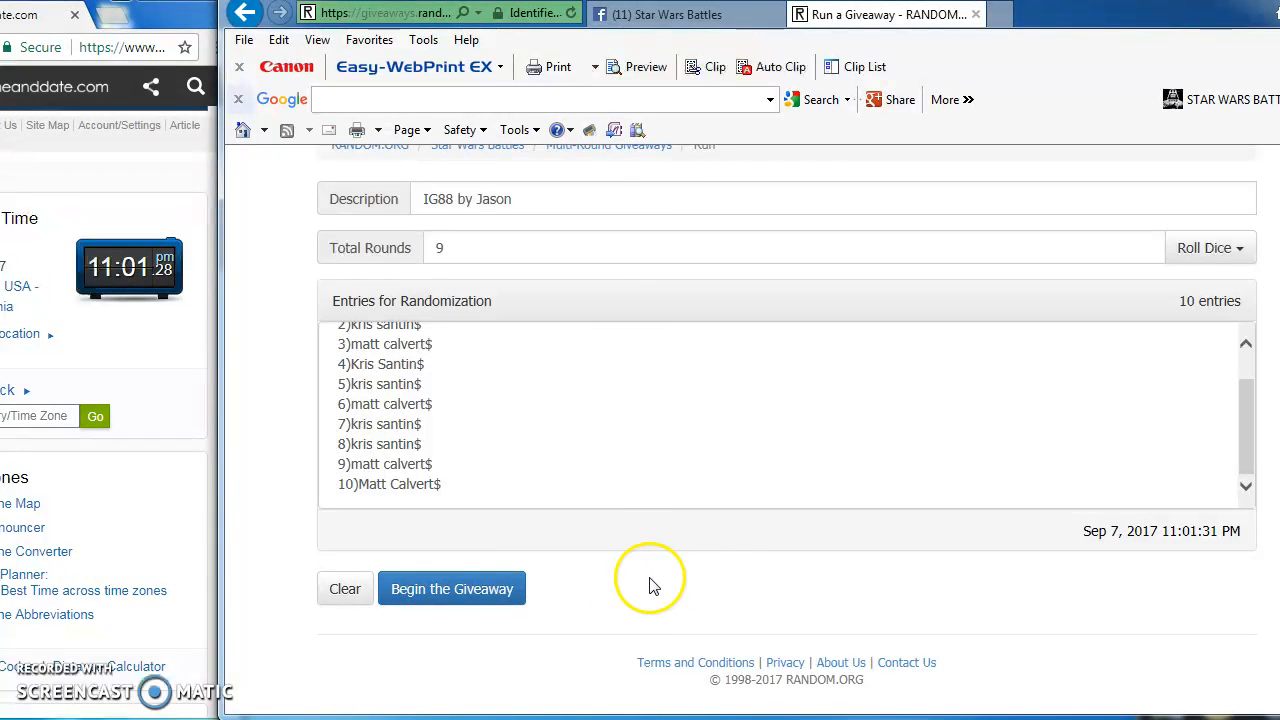
left_click(451, 588)
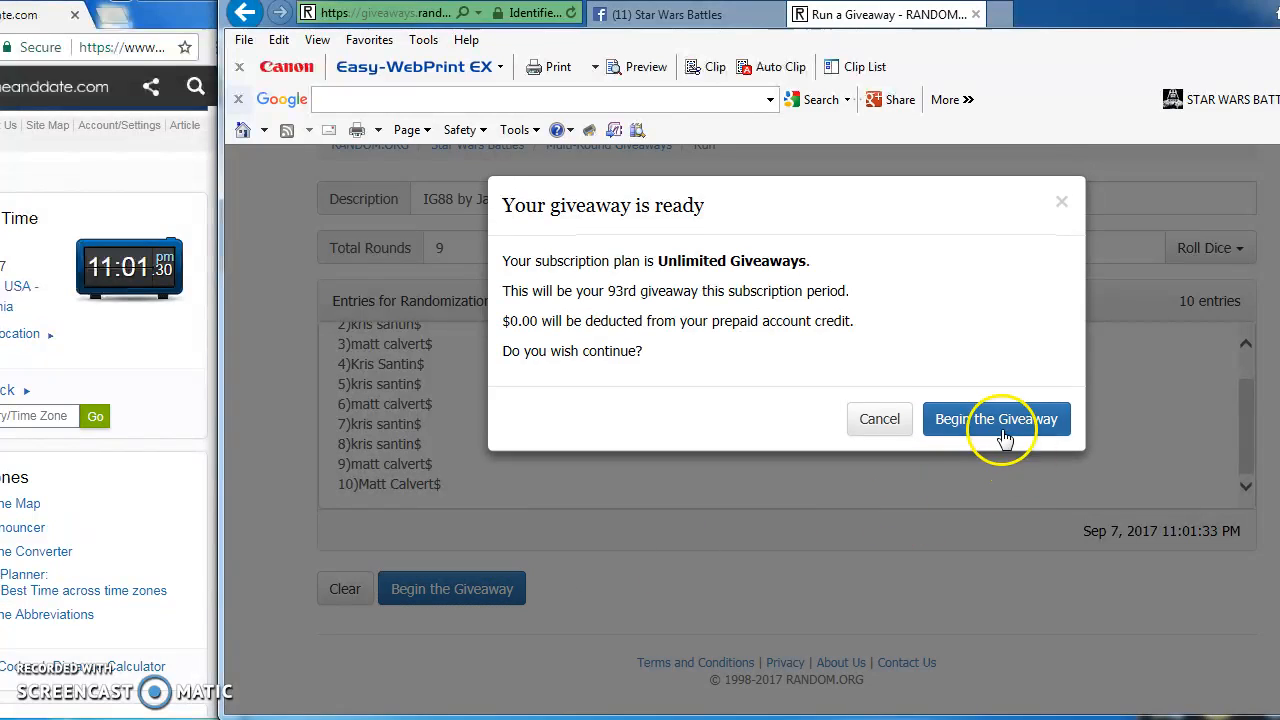
Confirm the start and randomize rounds up to round 8, then revisit the Facebook post
left_click(996, 418)
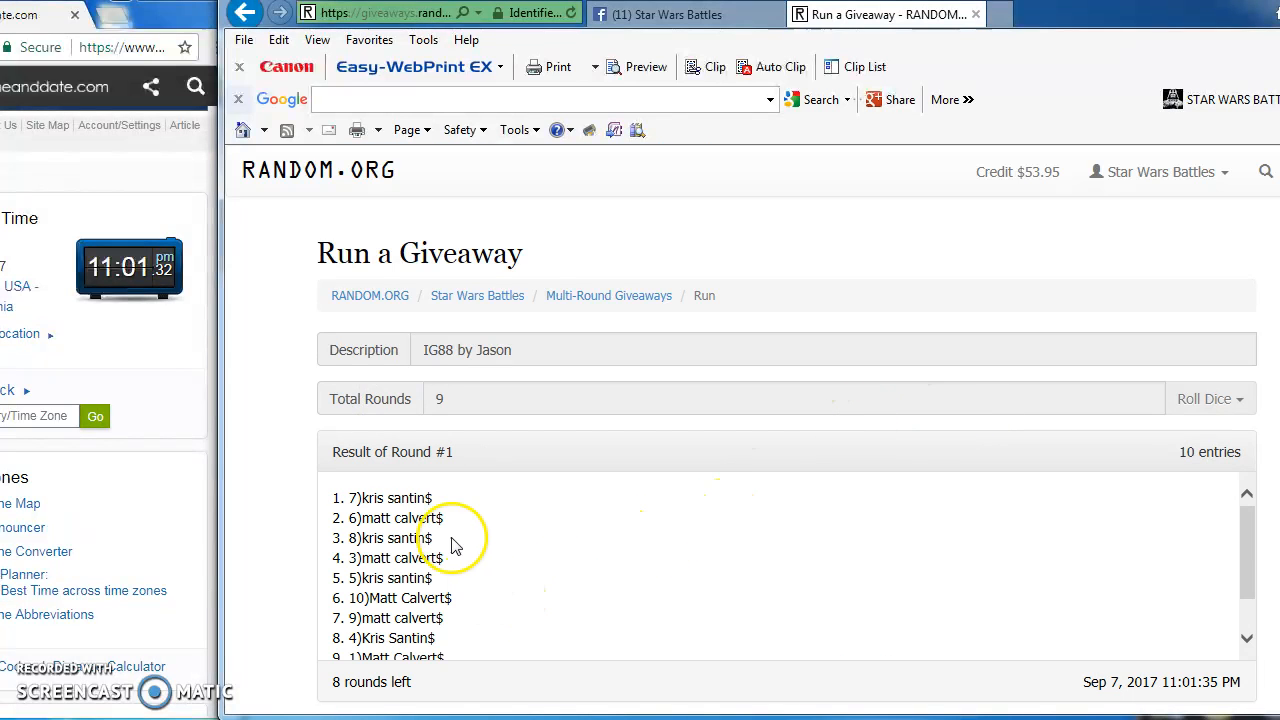
left_click(427, 655)
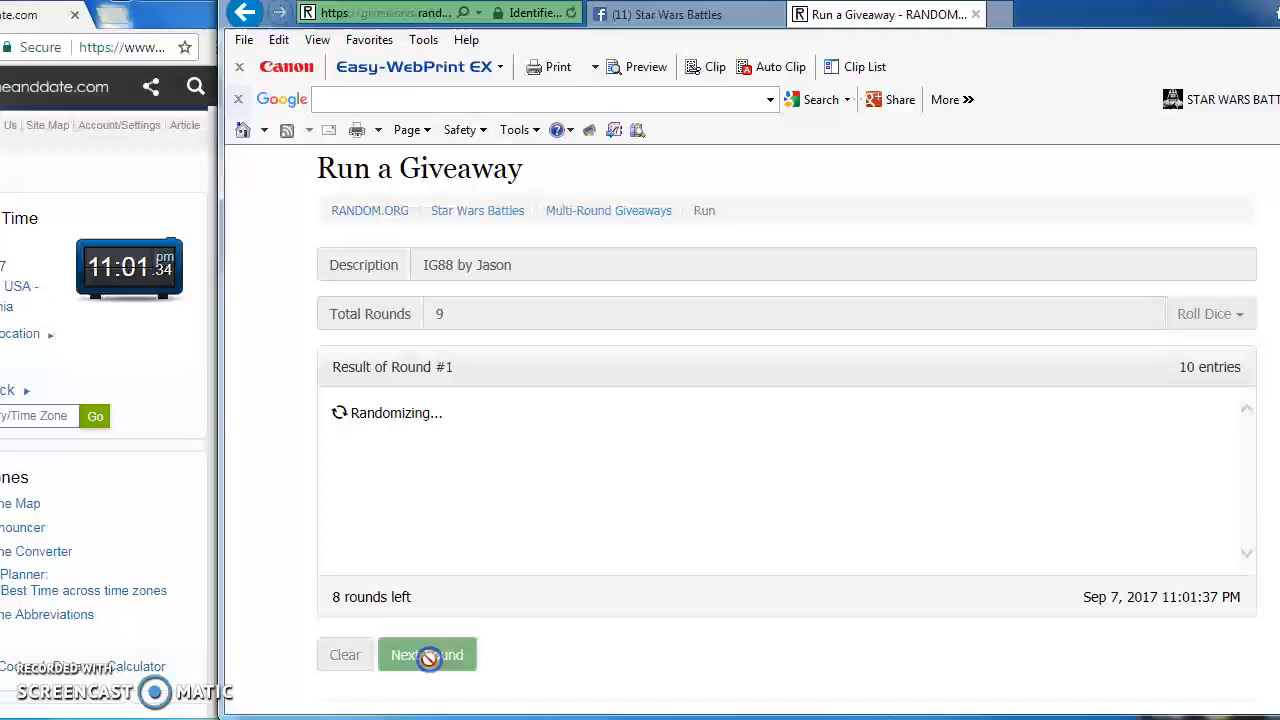
left_click(427, 654)
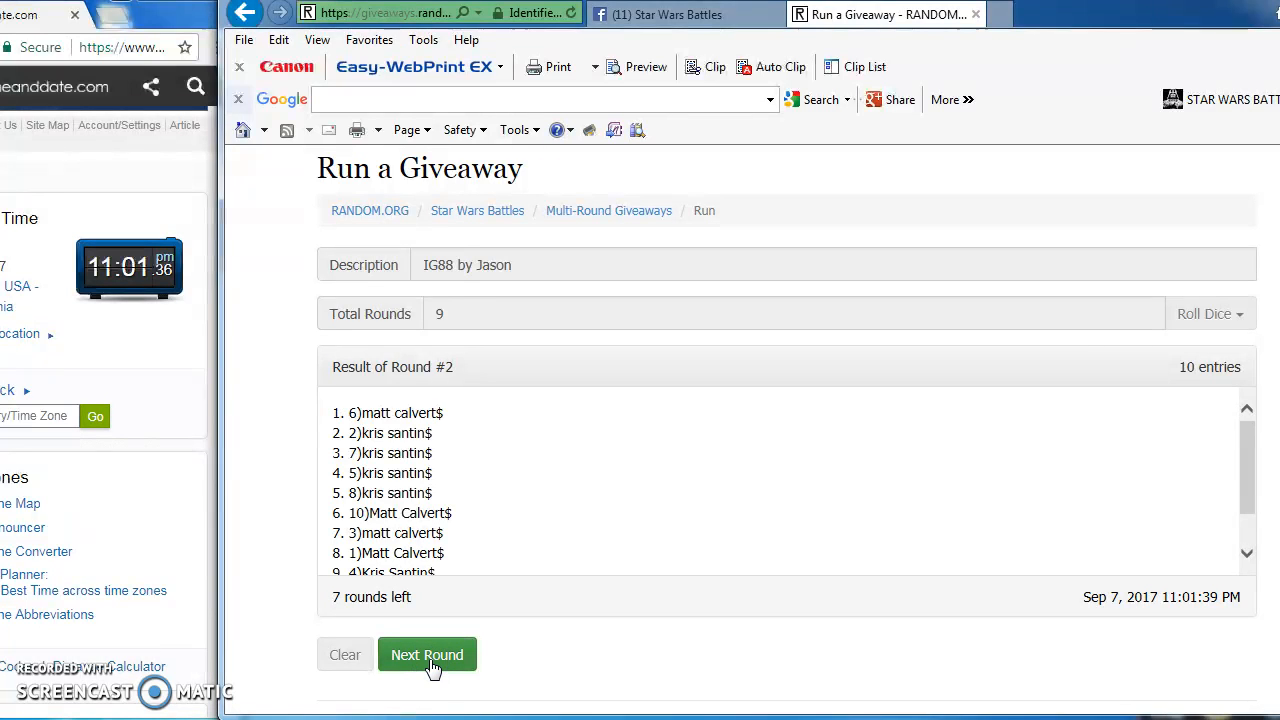
left_click(427, 654)
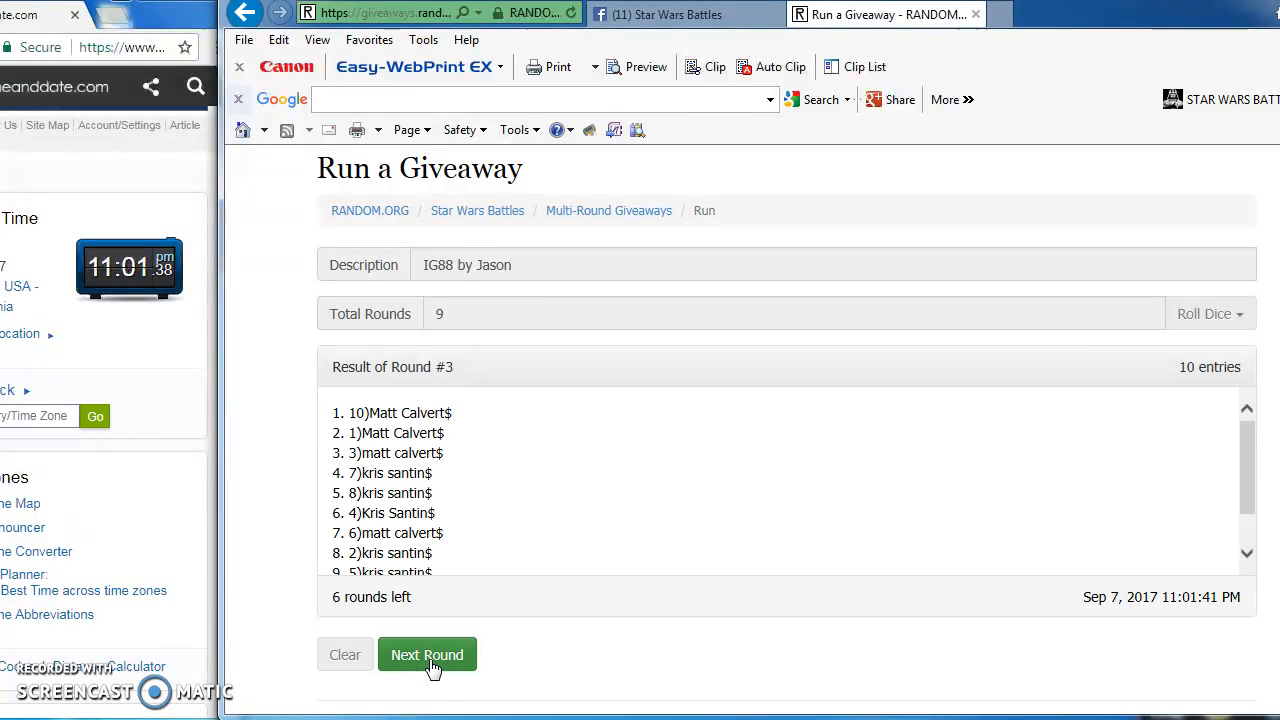
left_click(427, 655)
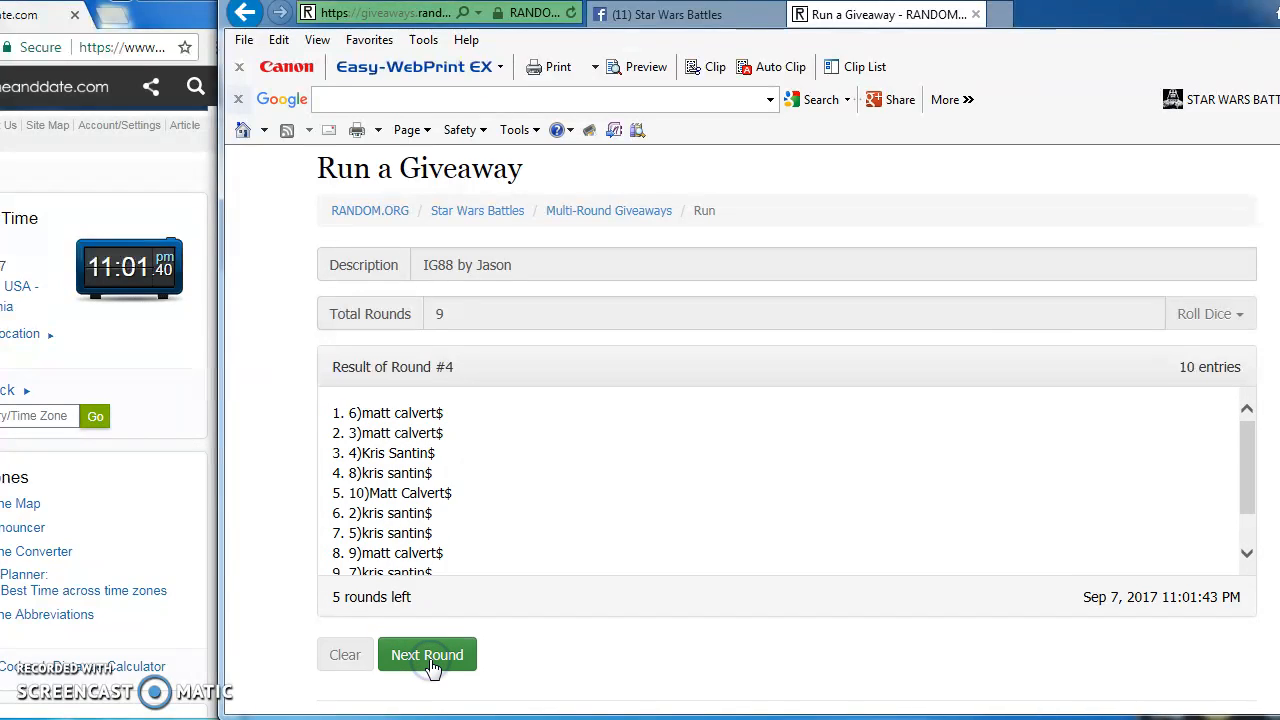
left_click(427, 655)
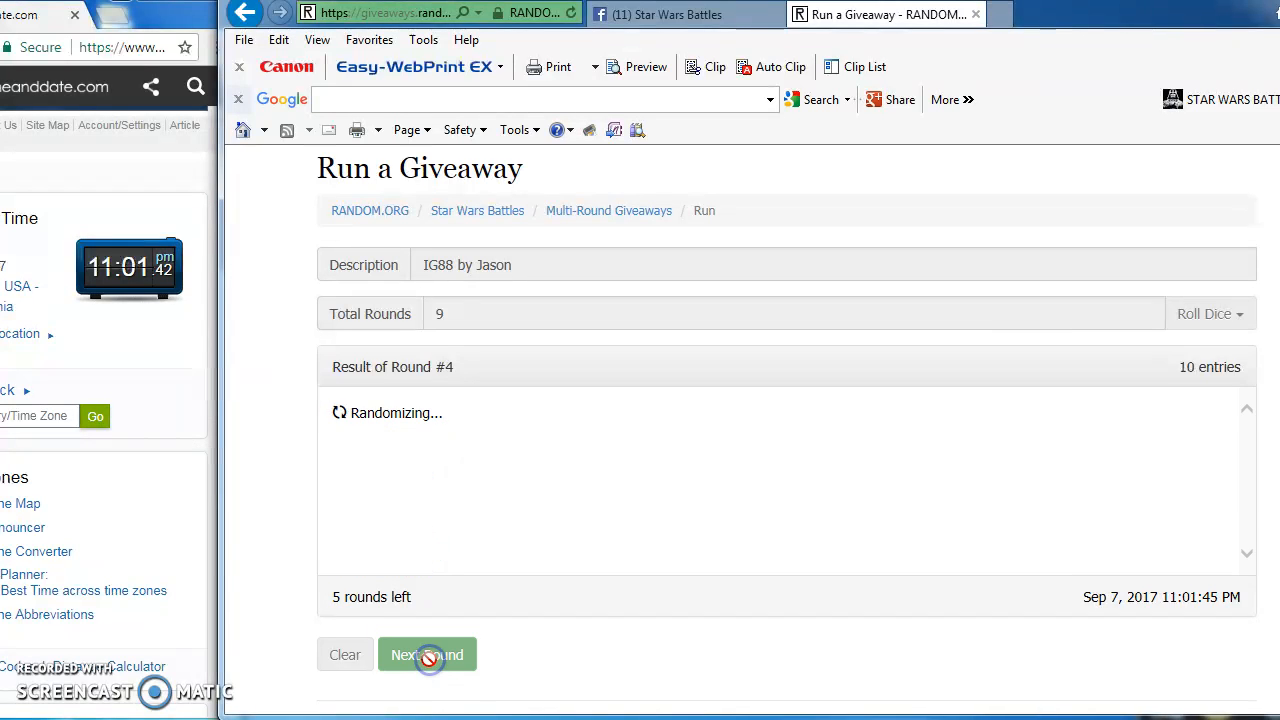
left_click(427, 654)
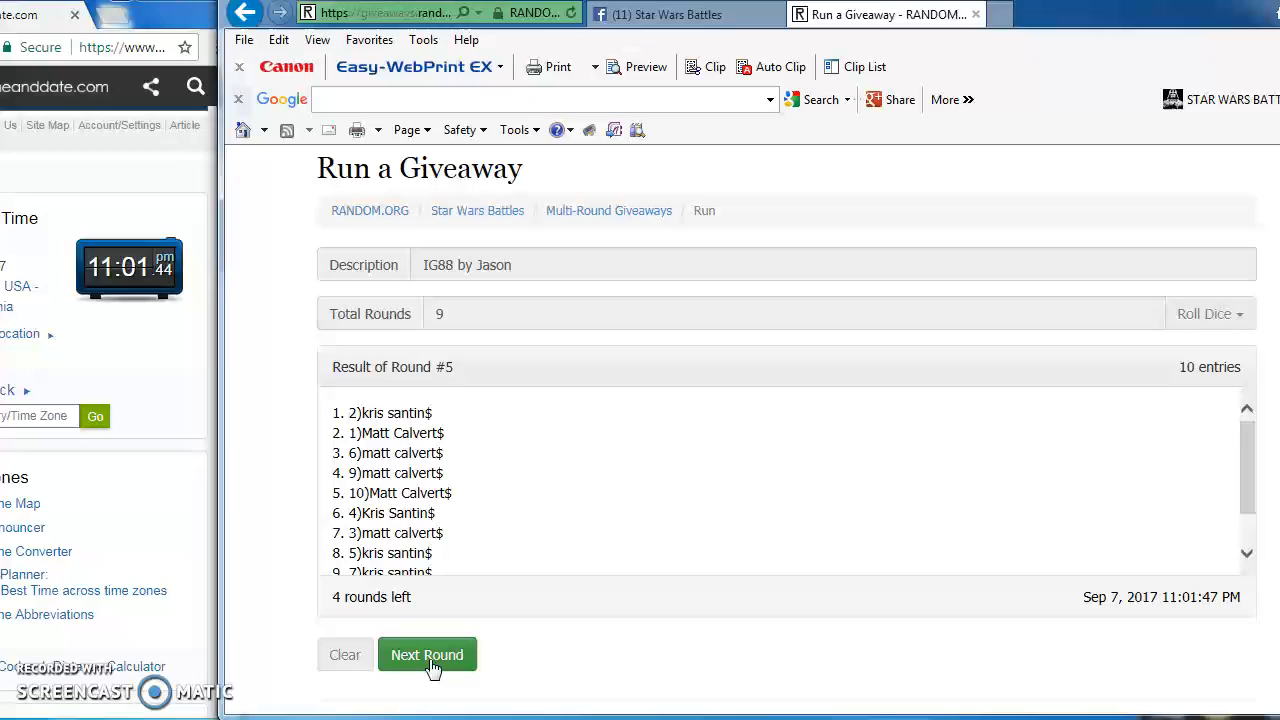
left_click(427, 655)
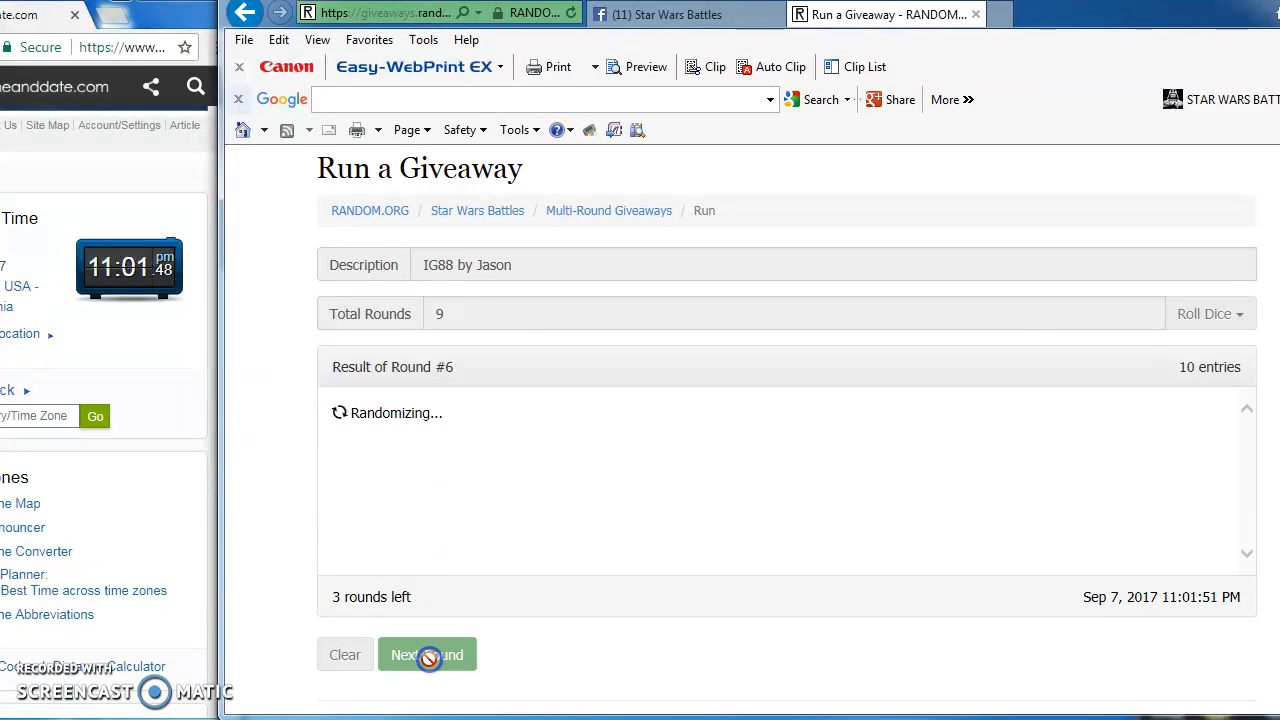
left_click(427, 654)
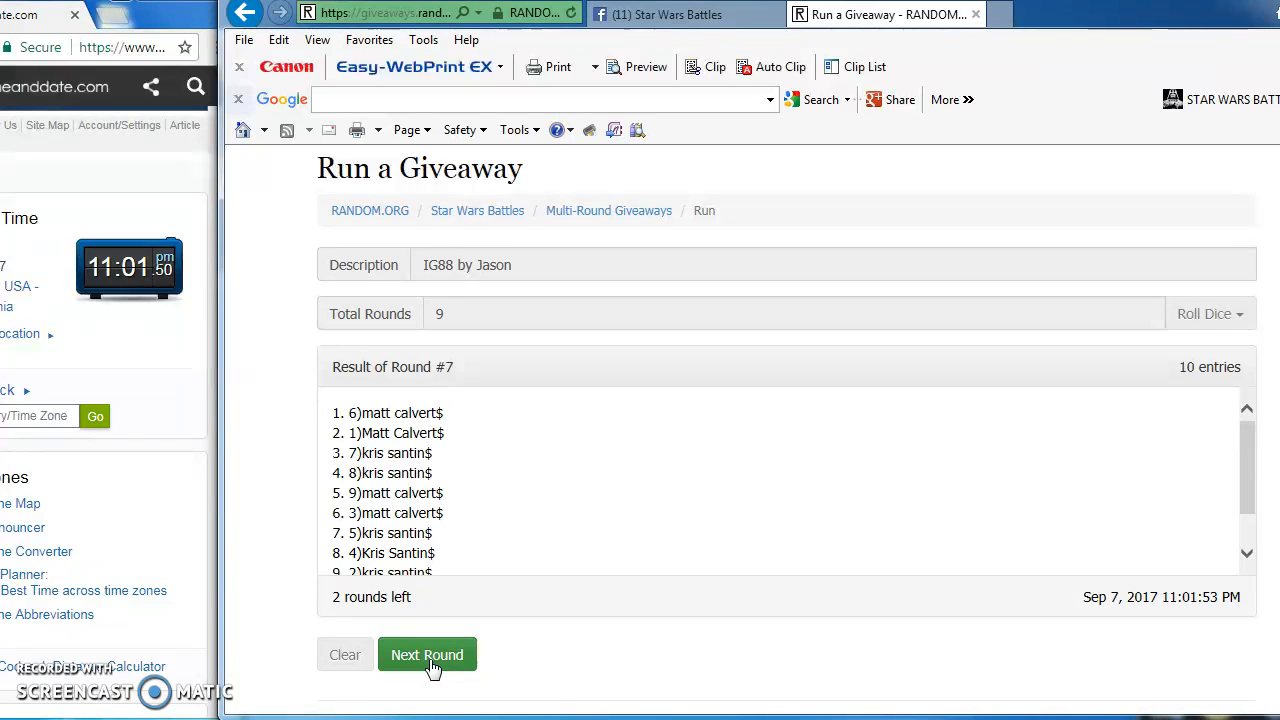
left_click(427, 654)
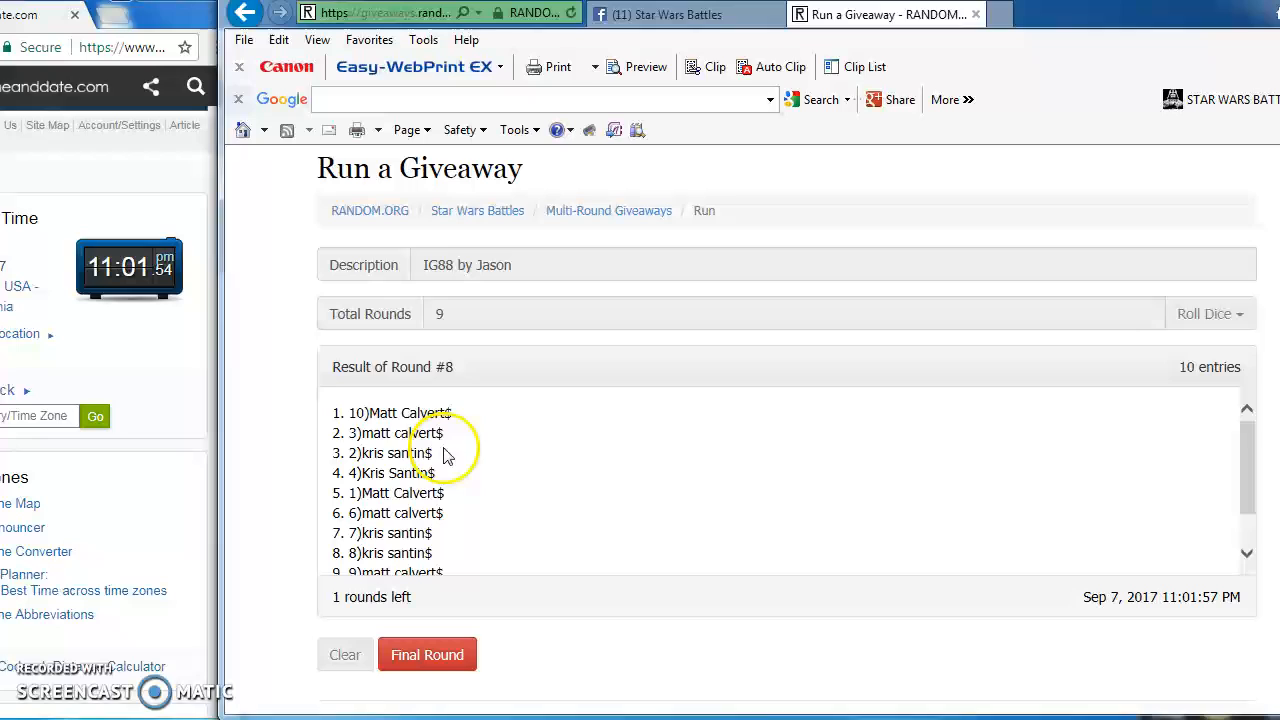
left_click(685, 14)
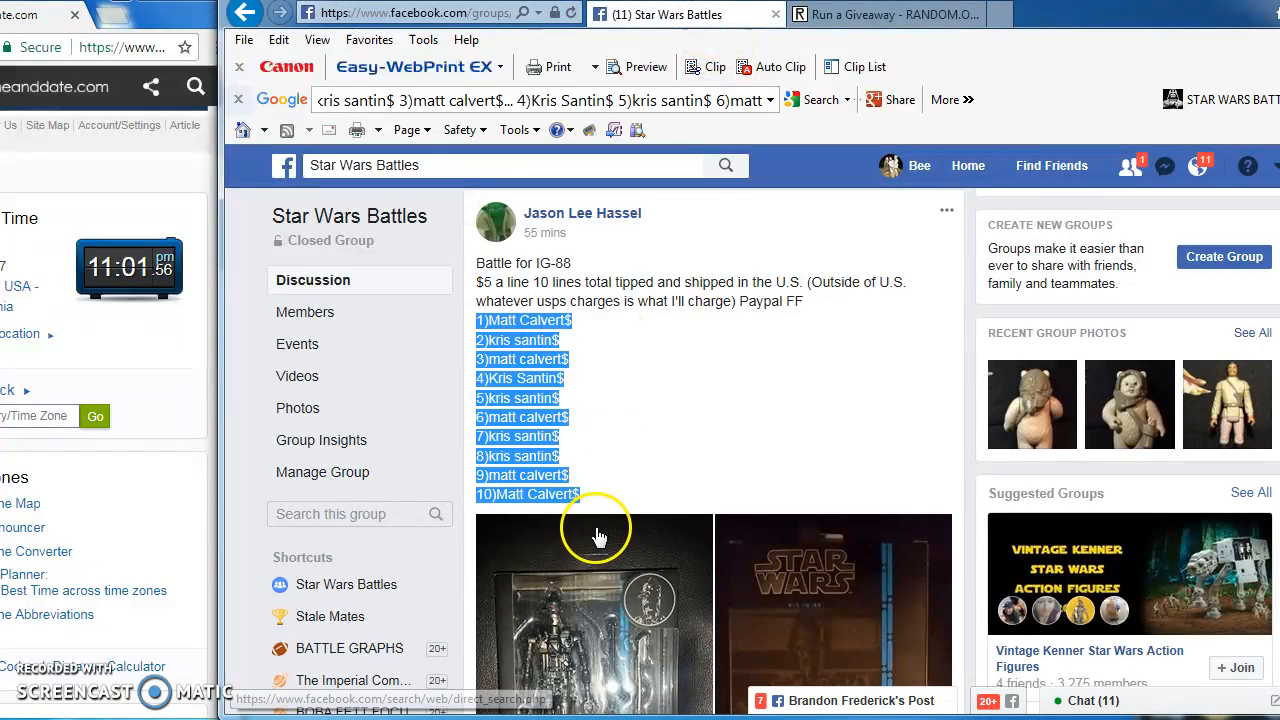
Comment 'FINAL ROUND good luck!!!' on the IG-88 battle post
scroll("down", 3)
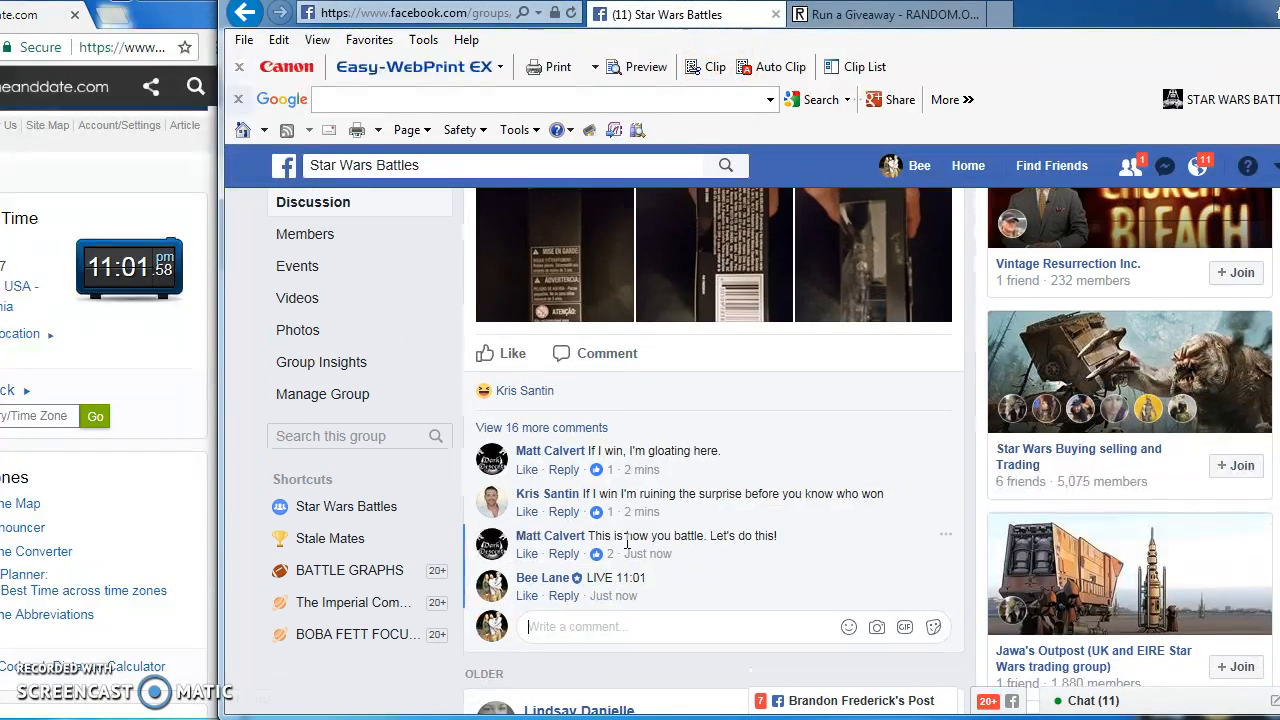
type("FINA")
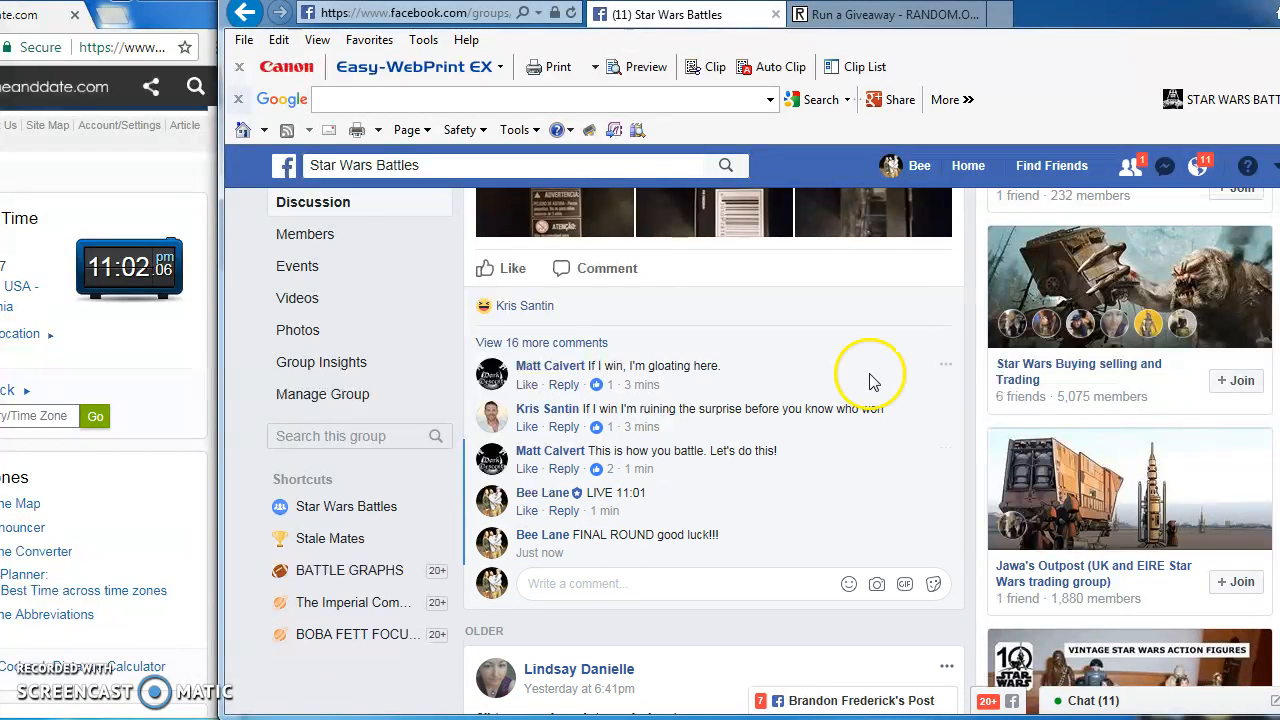
left_click(888, 14)
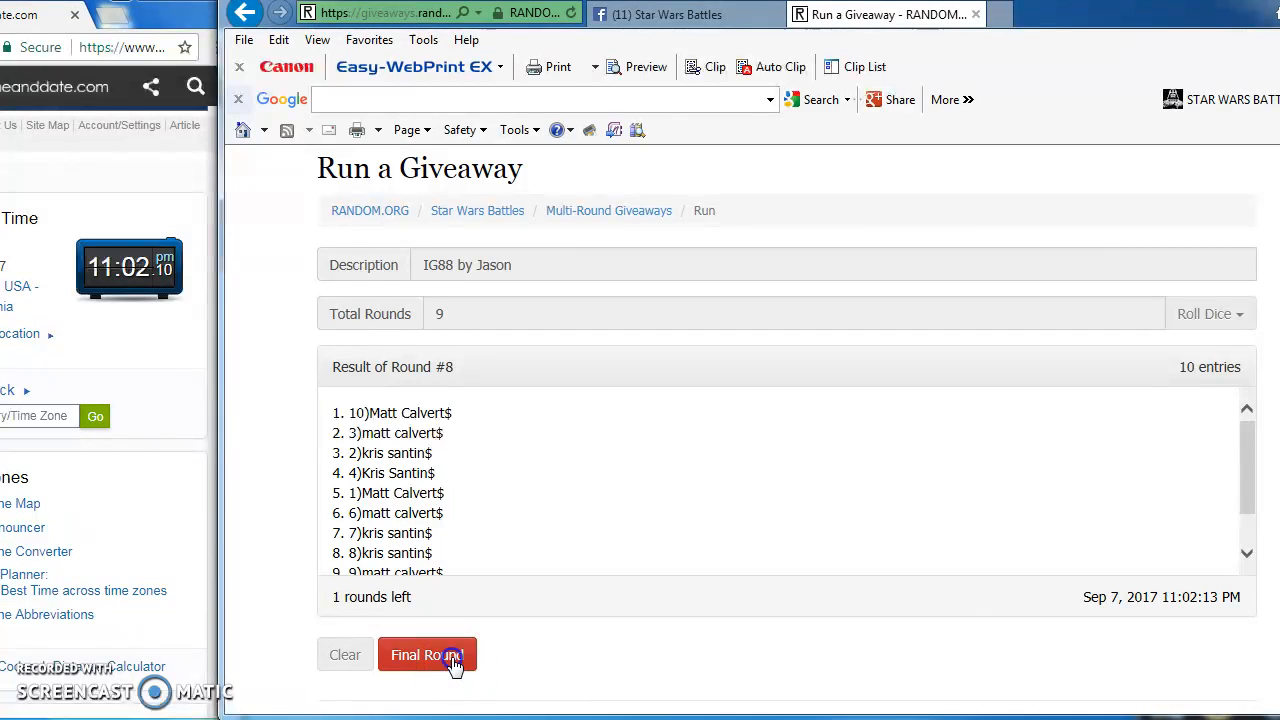
left_click(426, 654)
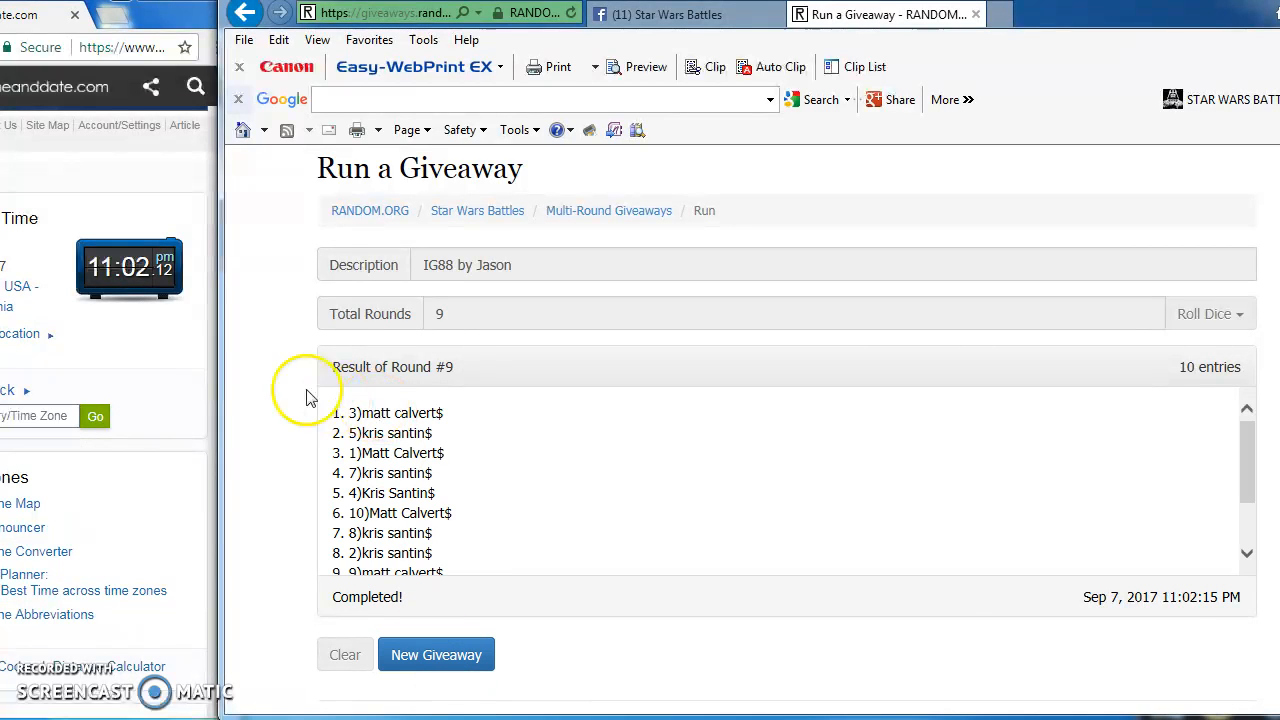
scroll("down", 3)
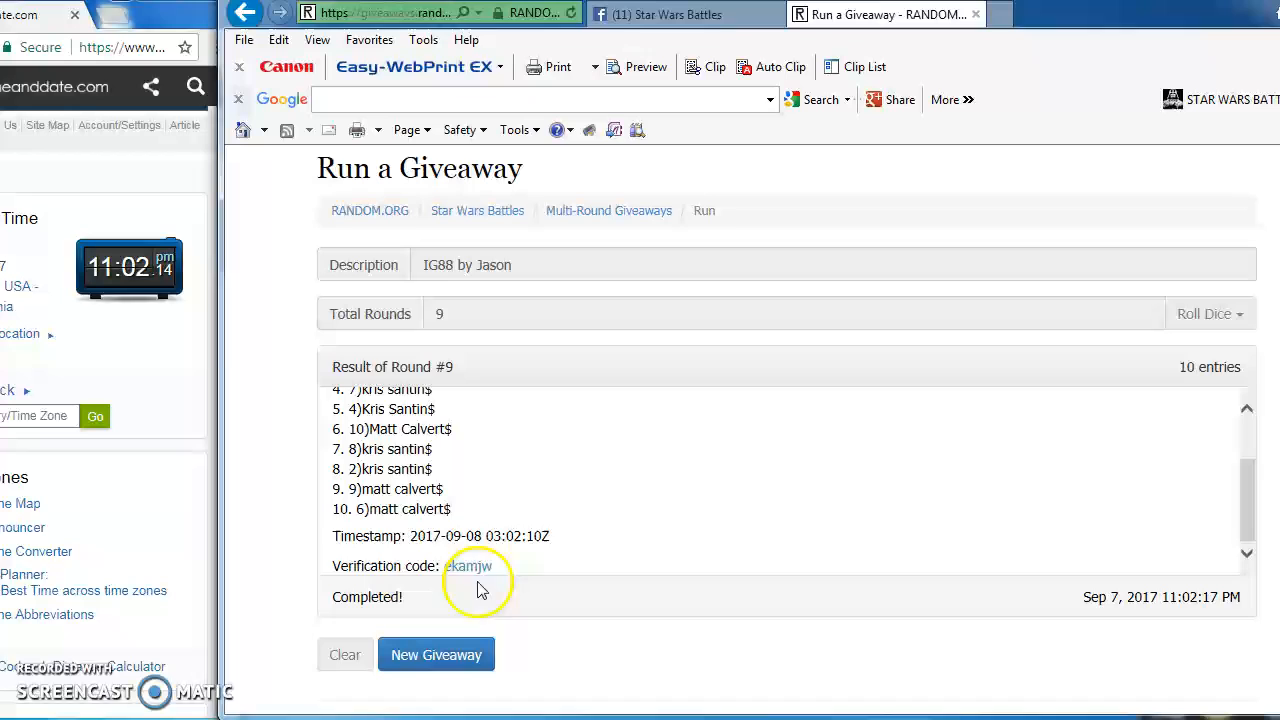
left_click(470, 566)
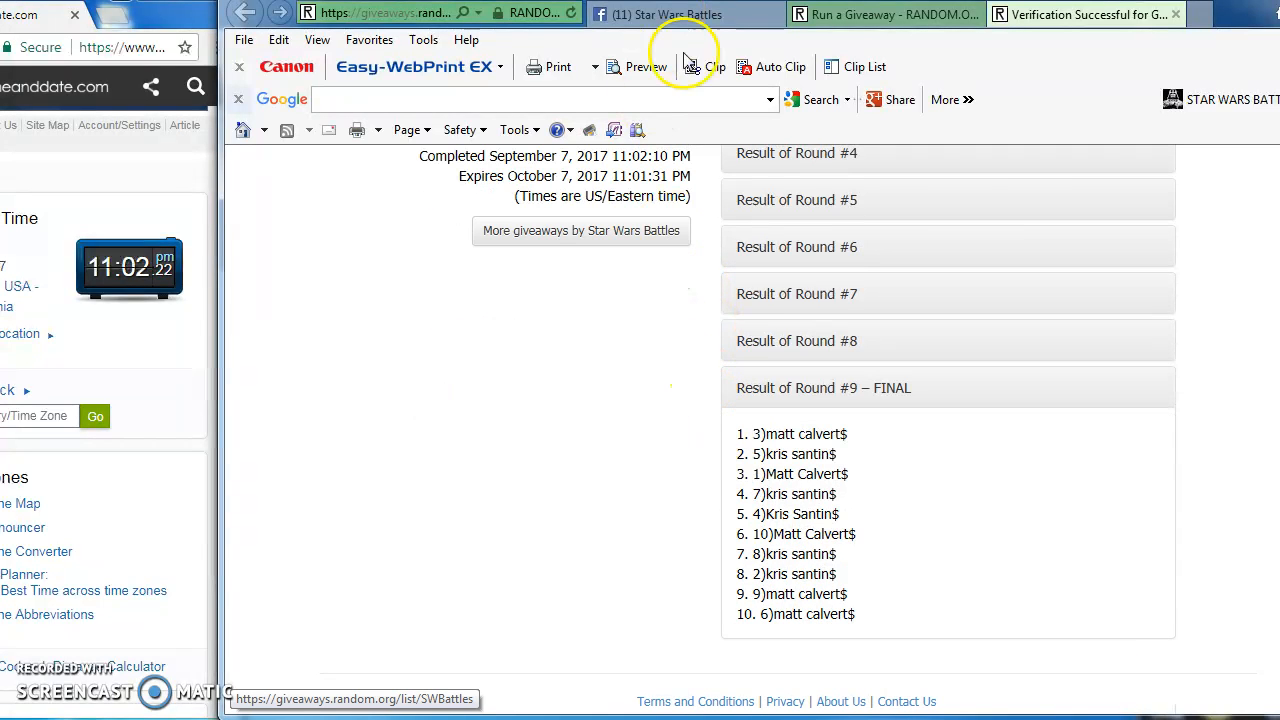
left_click(670, 14)
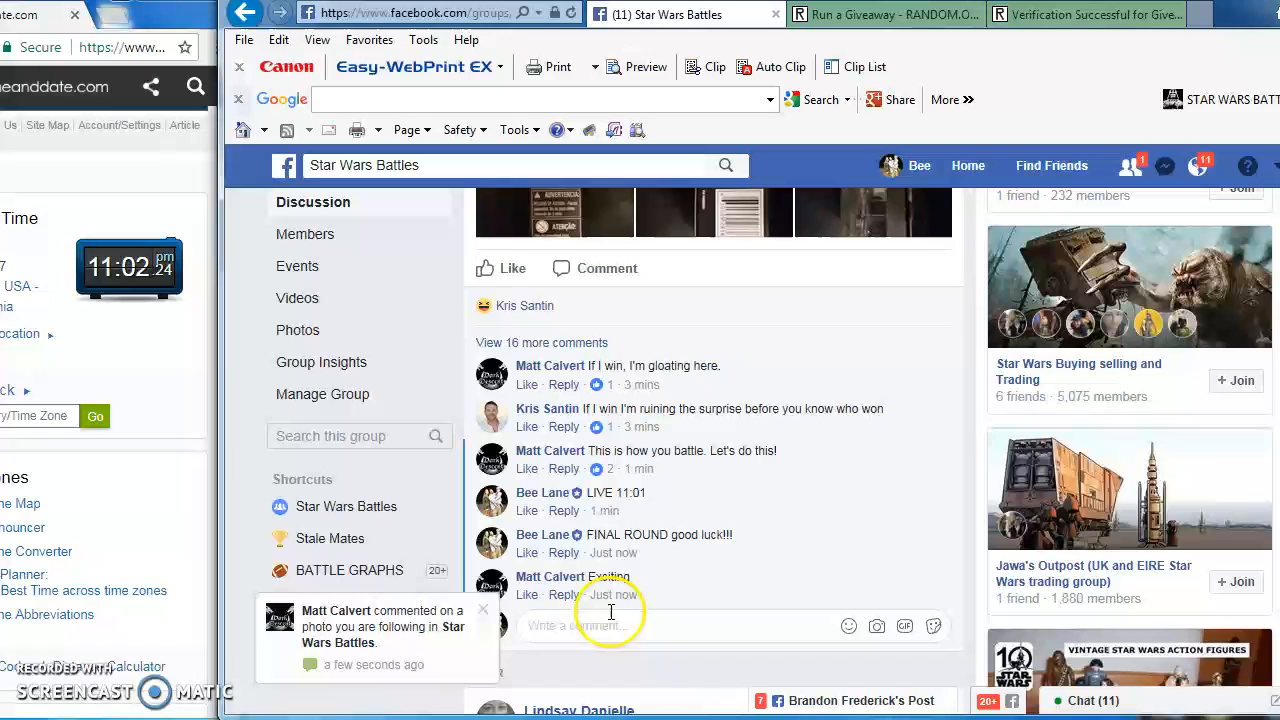
Post the comment 'DONE 11:02' on the battle post
type("DONE 11:0")
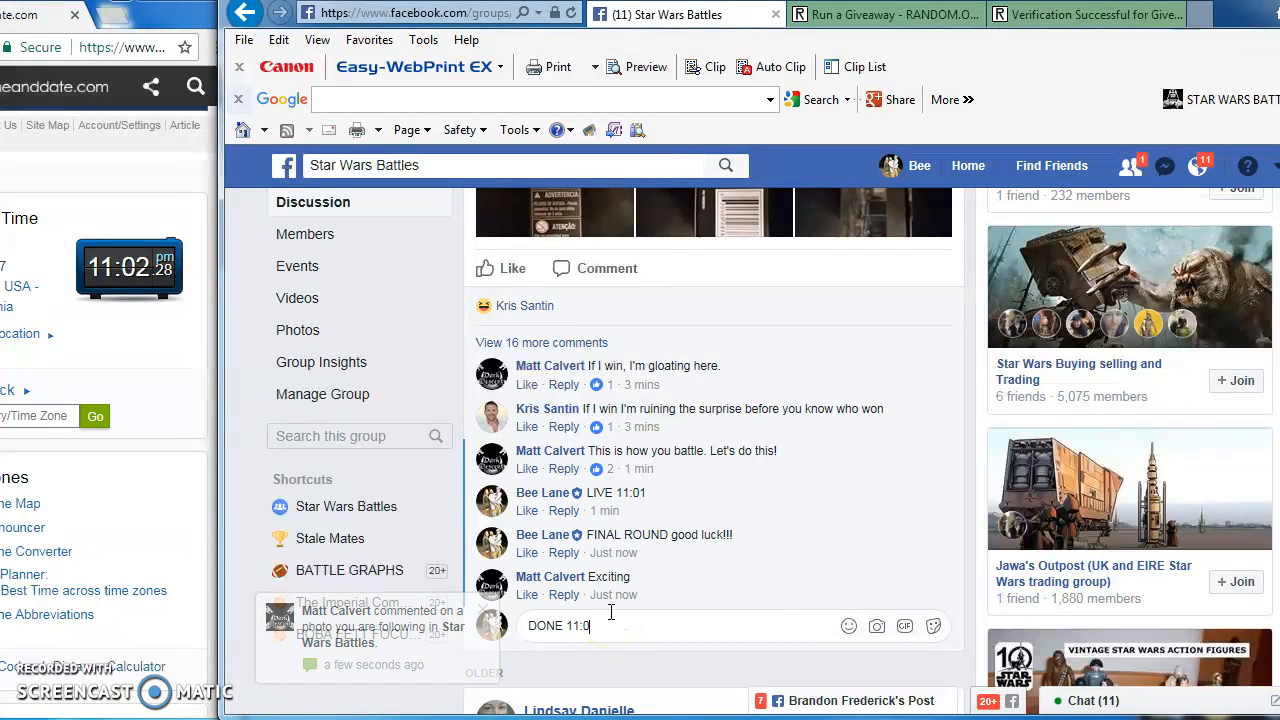
key("enter")
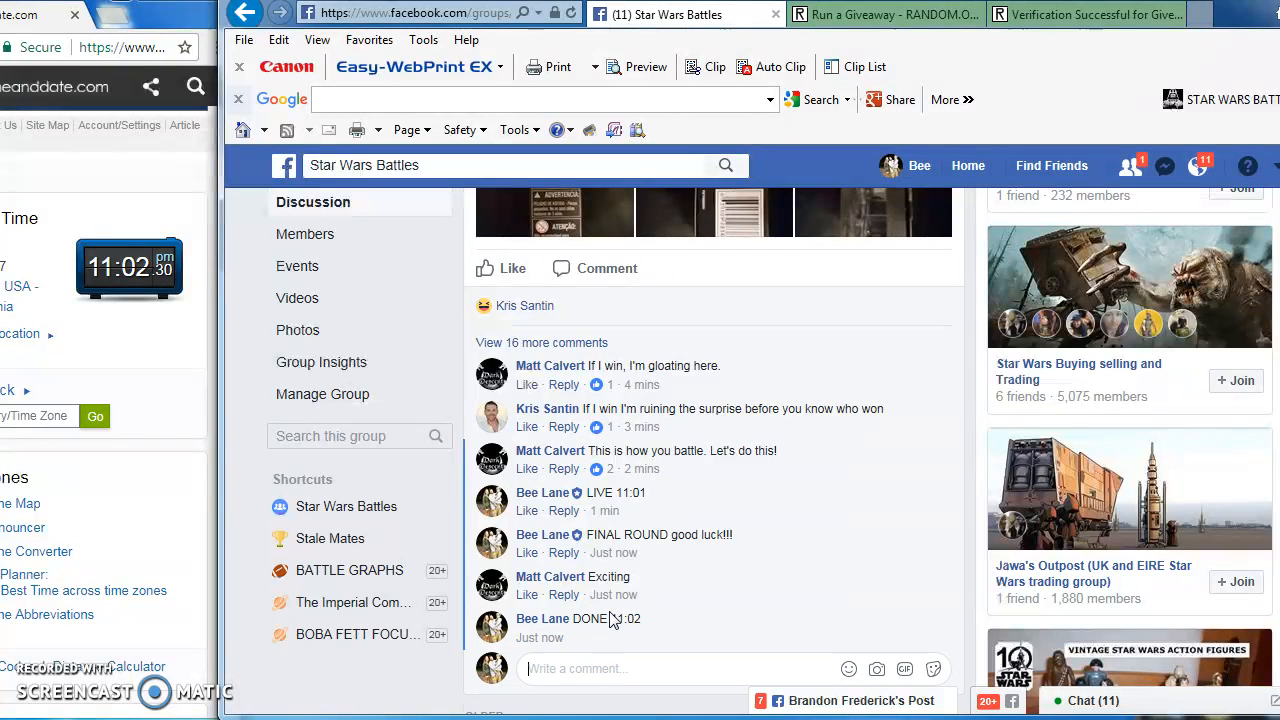
mouse_move(613, 638)
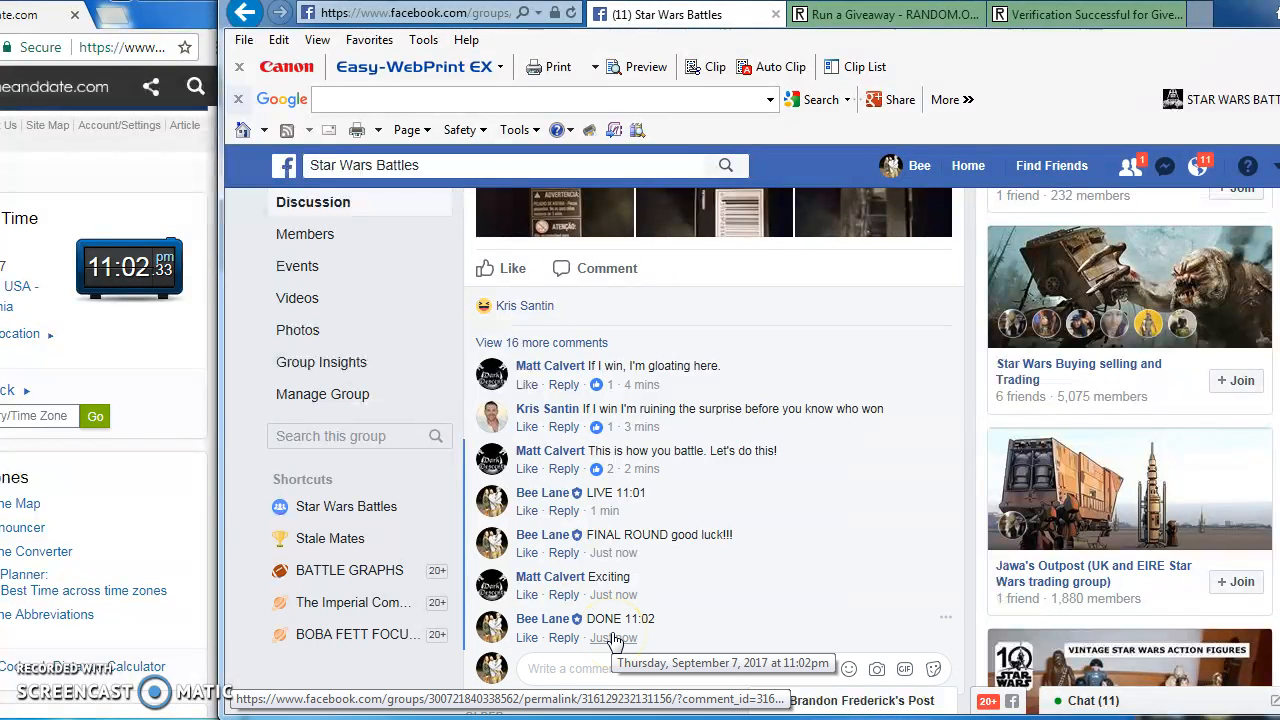